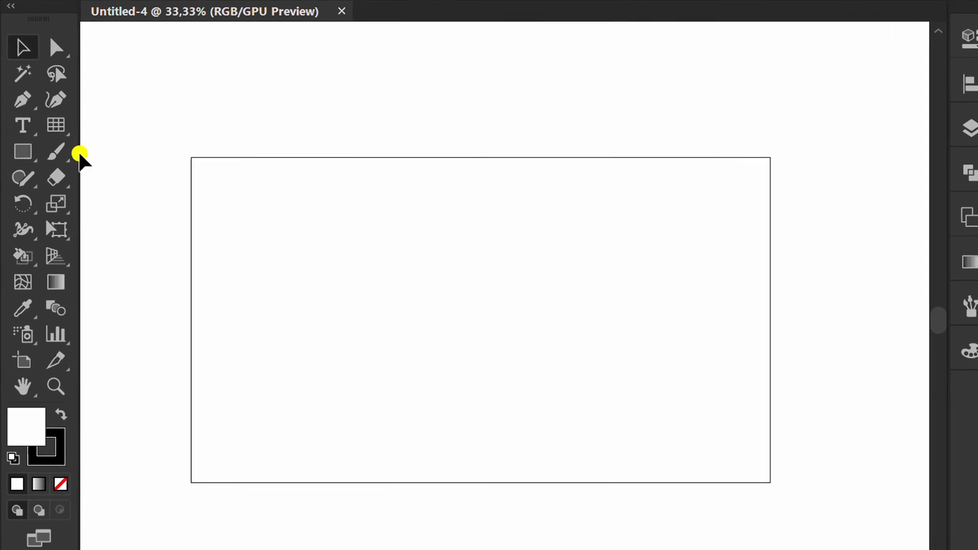
Draw centred horizontal and vertical lines and convert both into guides
left_click(55, 125)
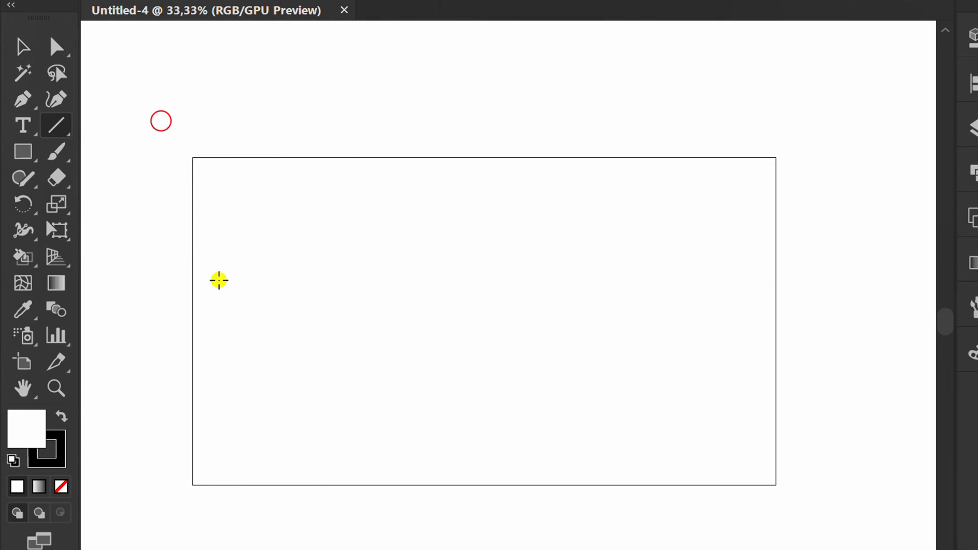
left_click_drag(219, 280, 683, 325)
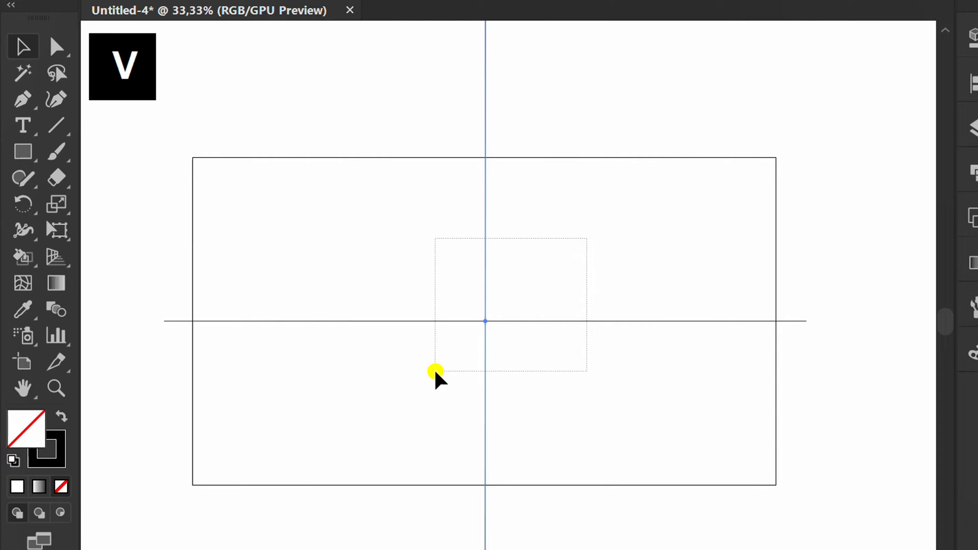
left_click(931, 82)
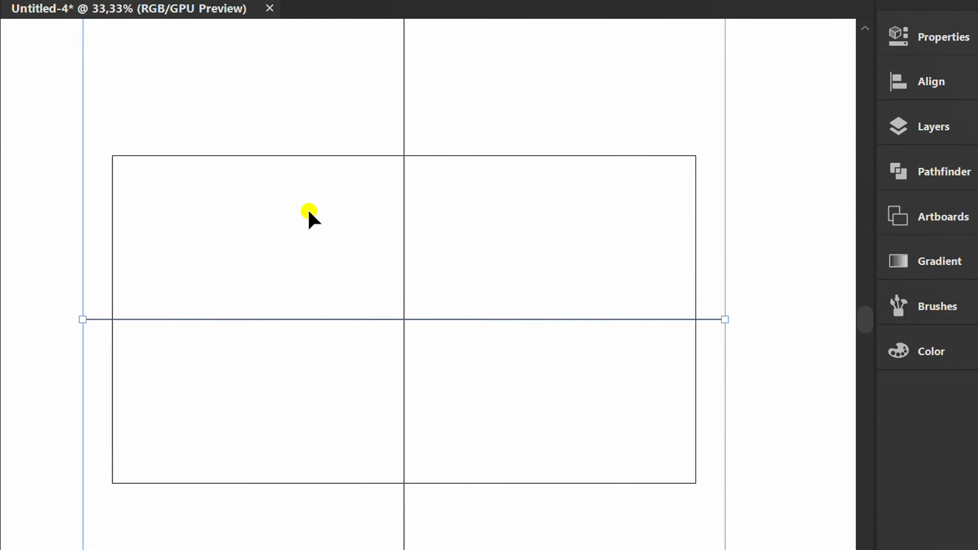
right_click(310, 212)
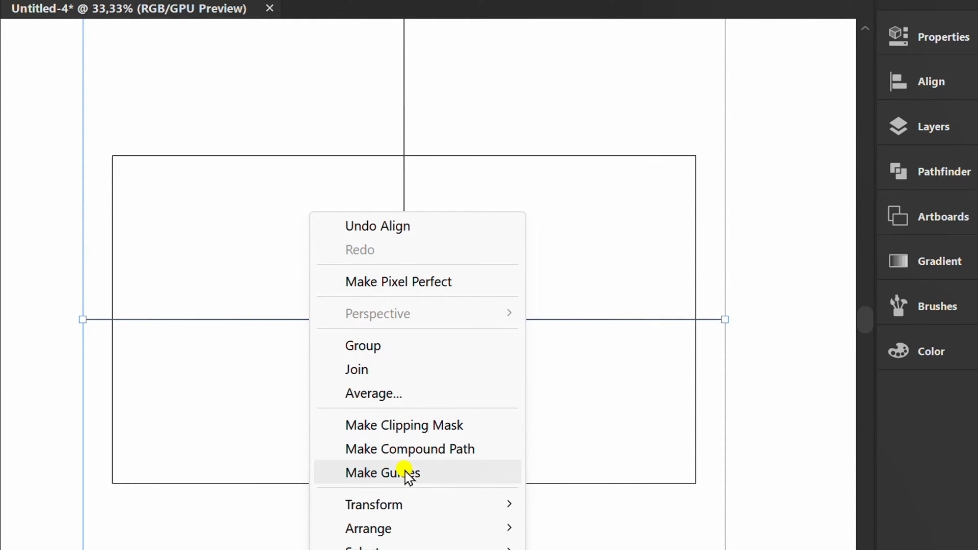
left_click(382, 472)
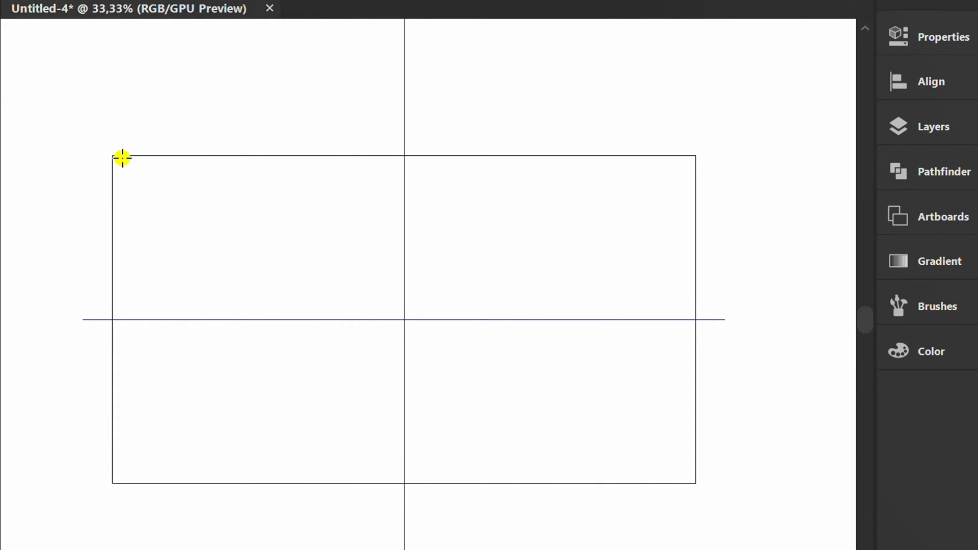
Cover the artboard with a strokeless rectangle filled cyan, recoloured to 25% saturation
left_click_drag(122, 157, 683, 465)
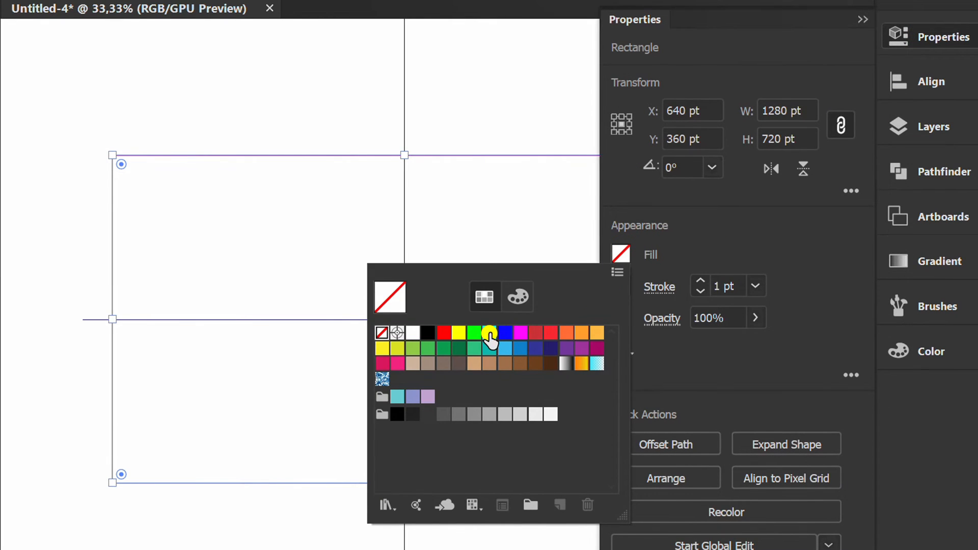
left_click(490, 333)
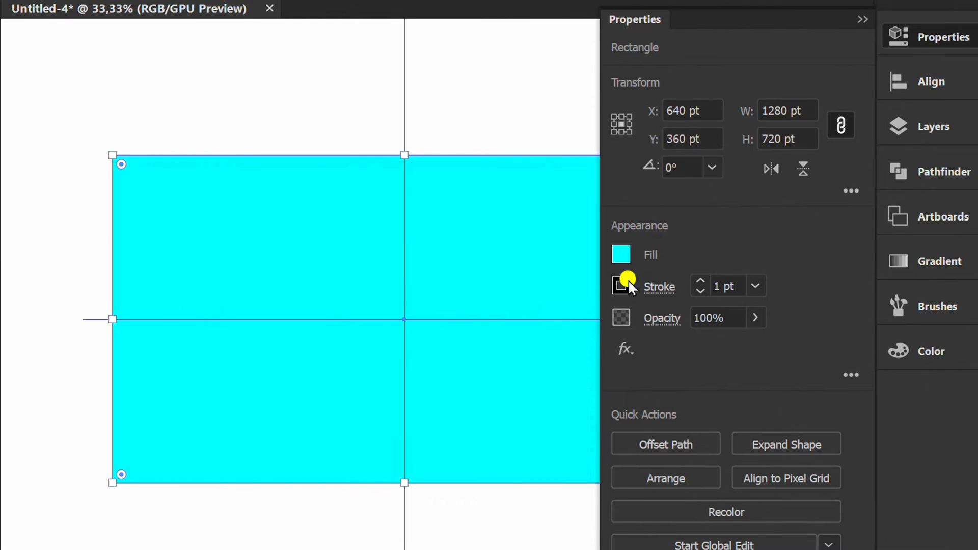
left_click(621, 285)
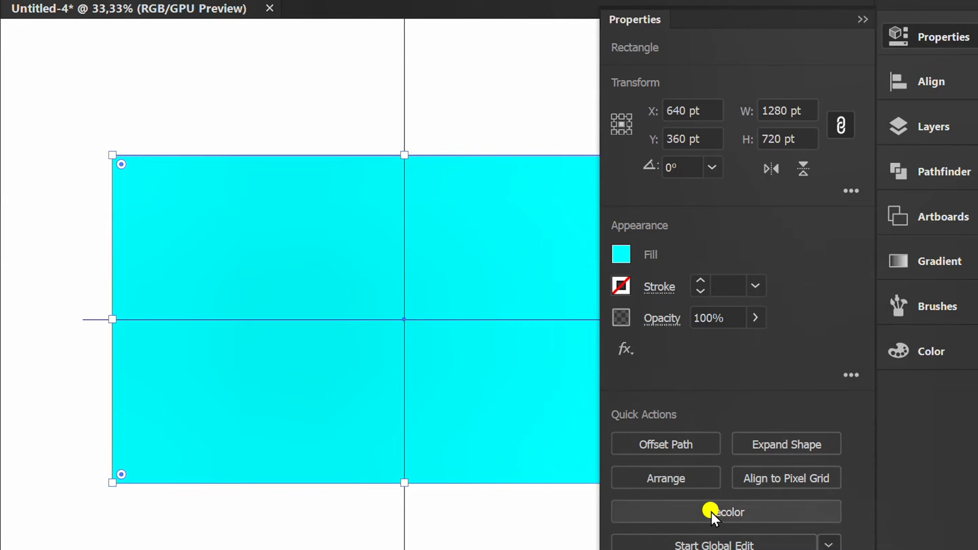
left_click(725, 513)
type("25")
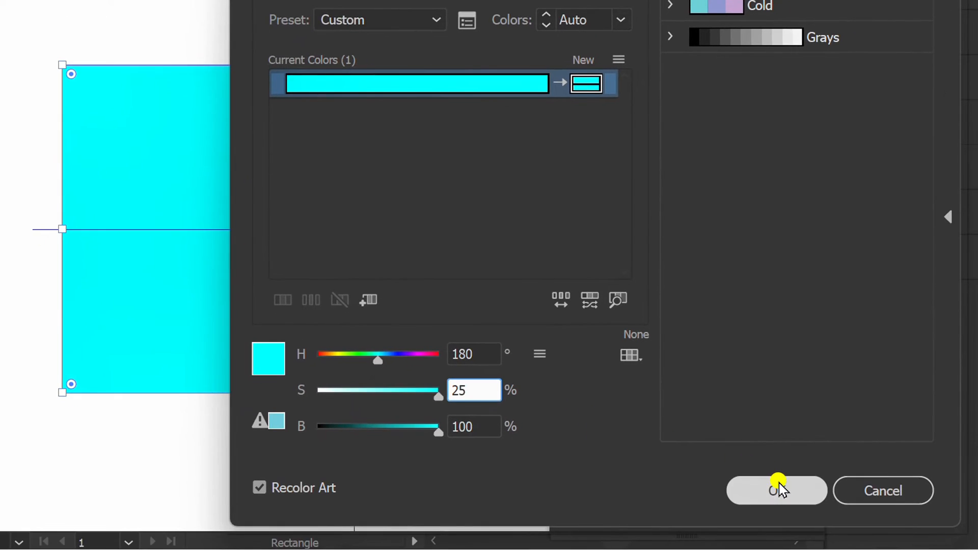
left_click(776, 490)
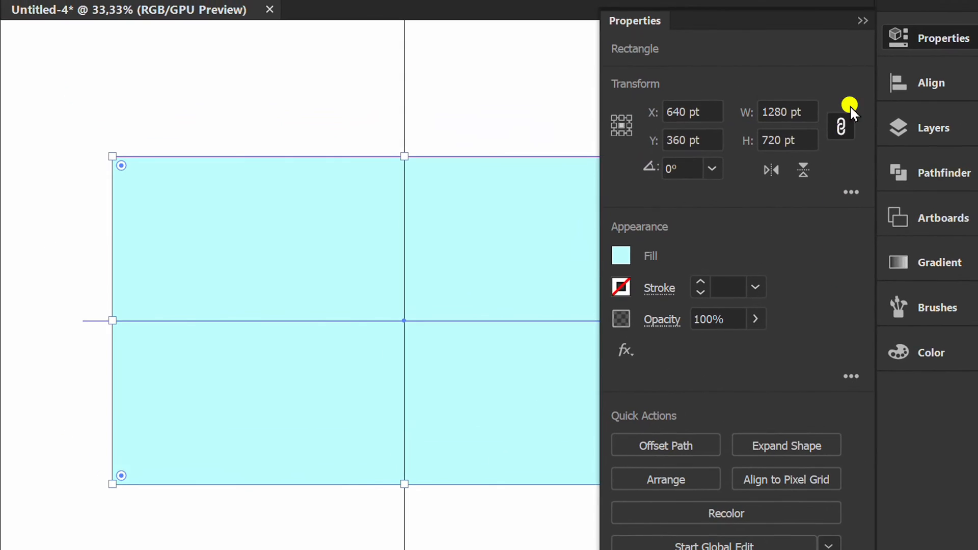
left_click(864, 20)
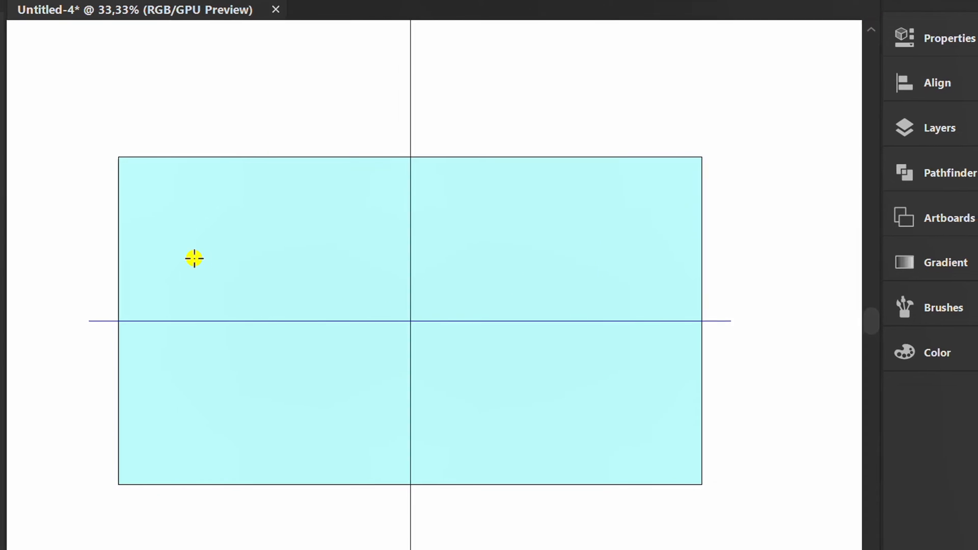
Place a 16 by 16 rectangular grid and centre it on the artboard
left_click(23, 152)
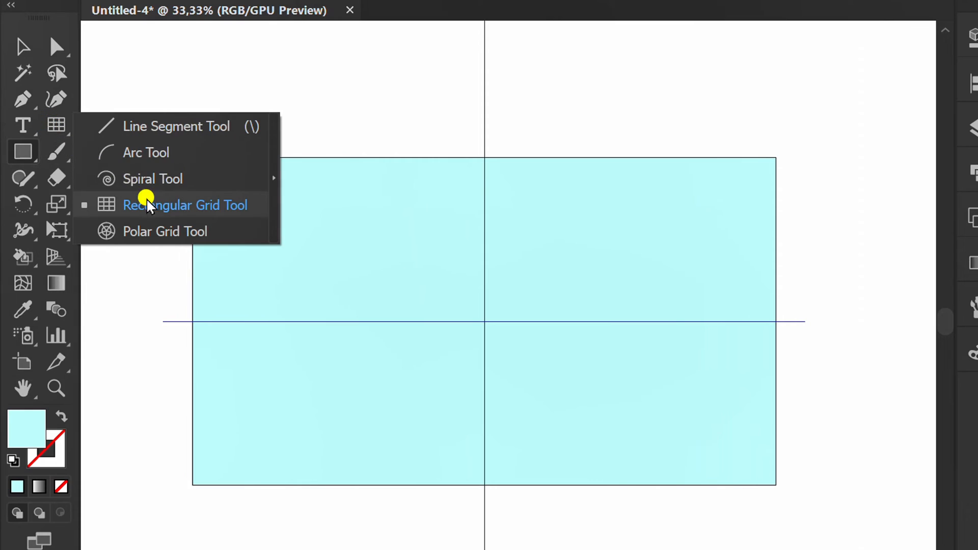
left_click(184, 205)
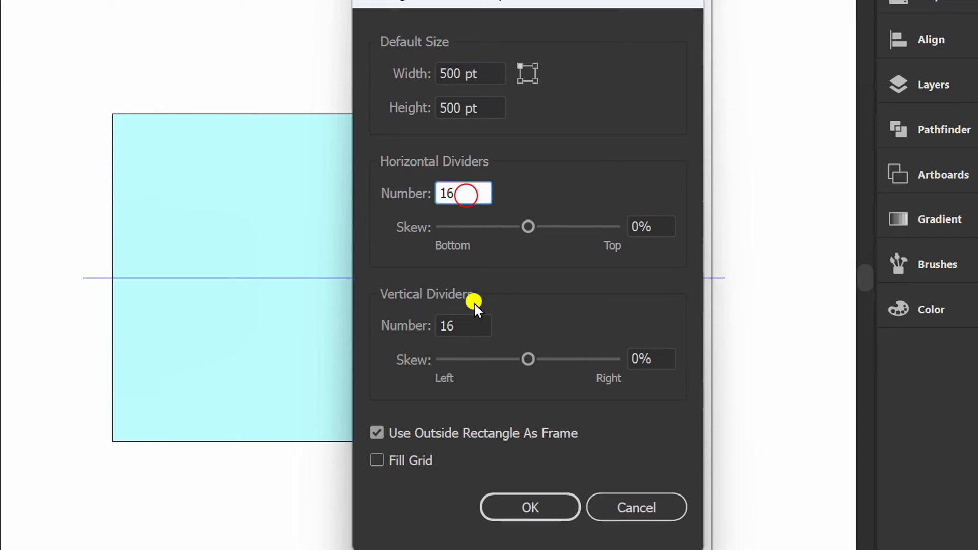
left_click(529, 506)
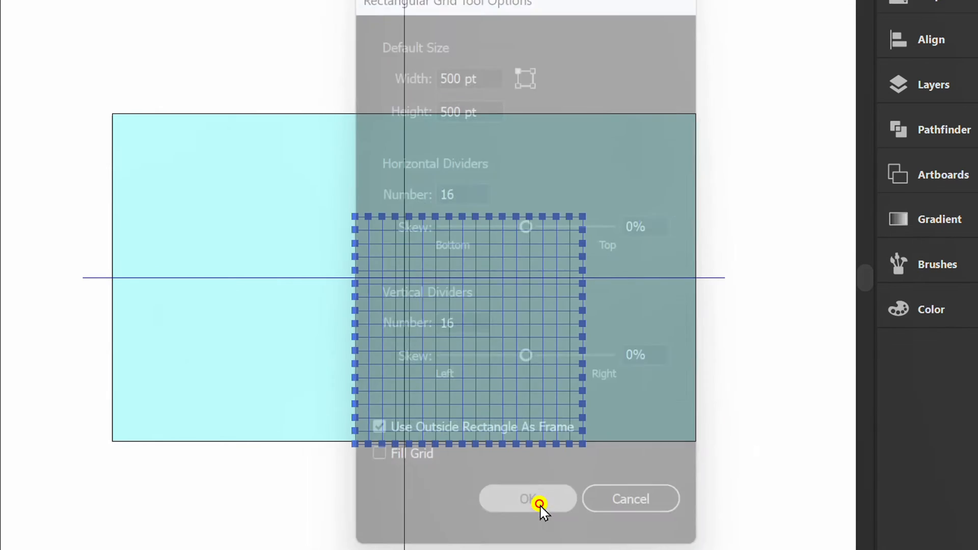
left_click(527, 498)
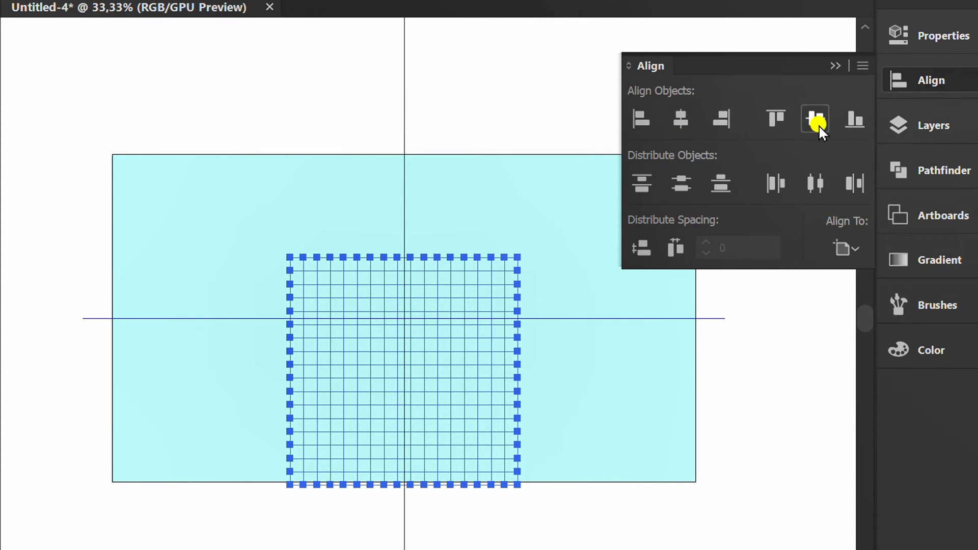
left_click(815, 119)
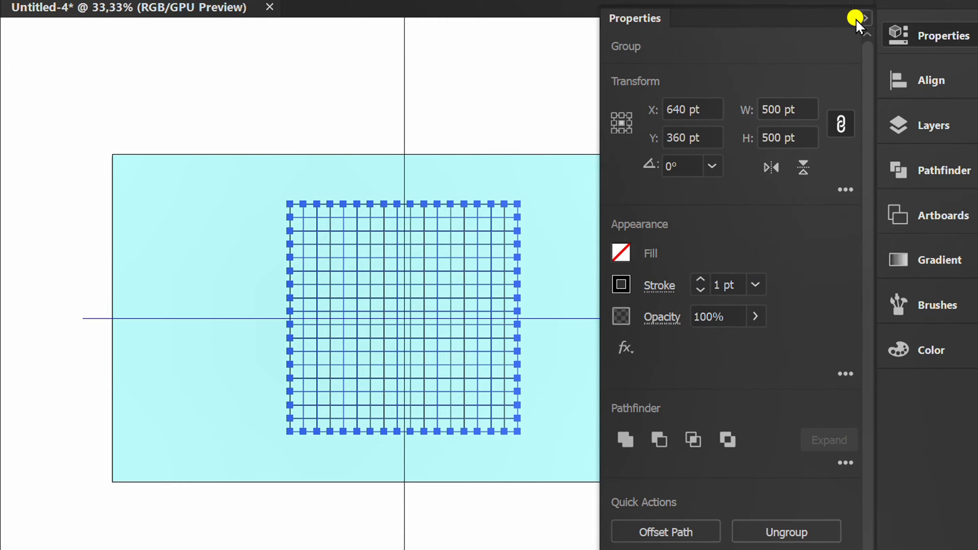
left_click(866, 17)
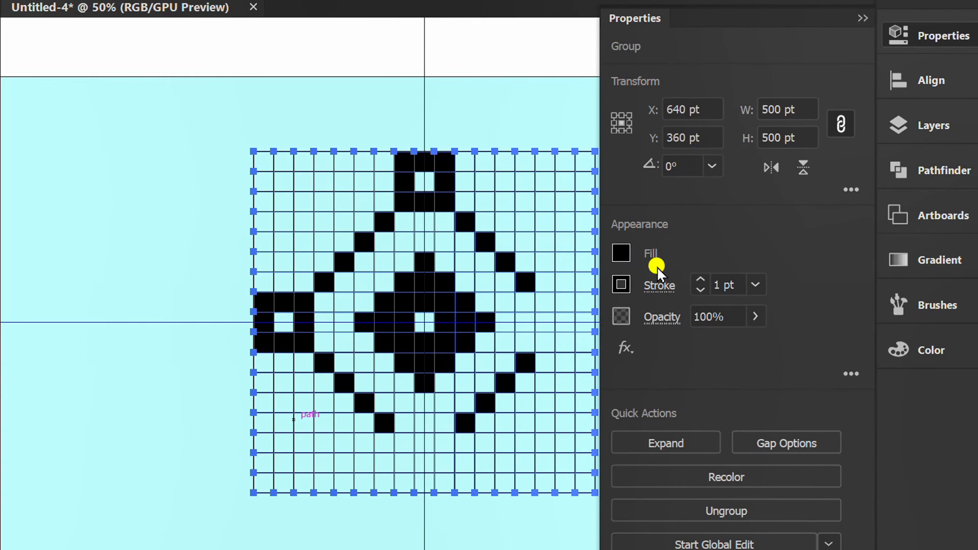
Set the Live Paint fill to white and paint the diamond's inner cells
left_click(620, 253)
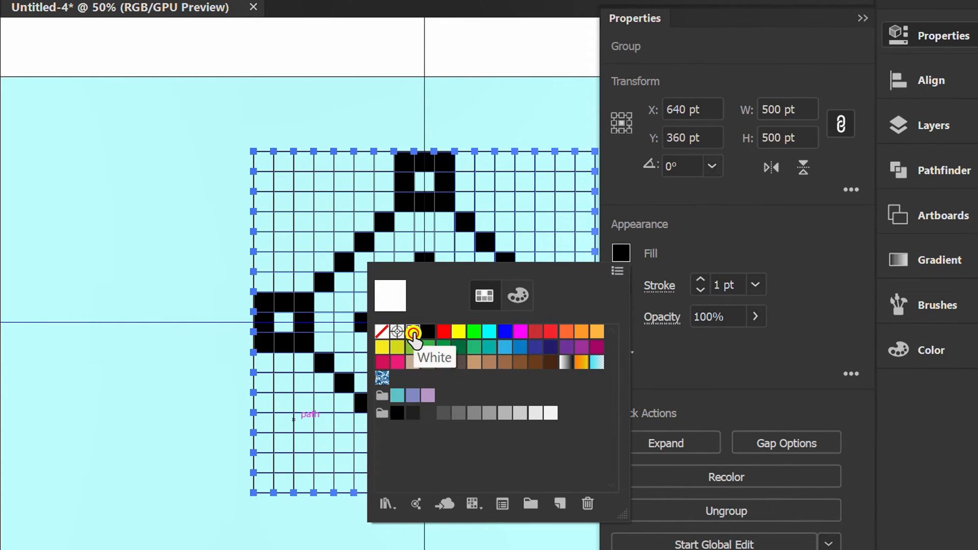
left_click(413, 331)
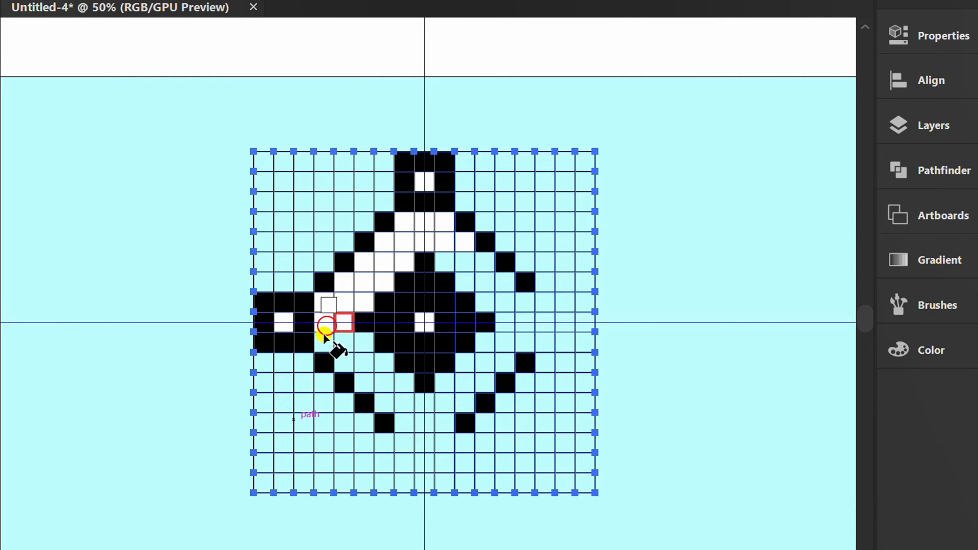
left_click_drag(330, 324, 459, 403)
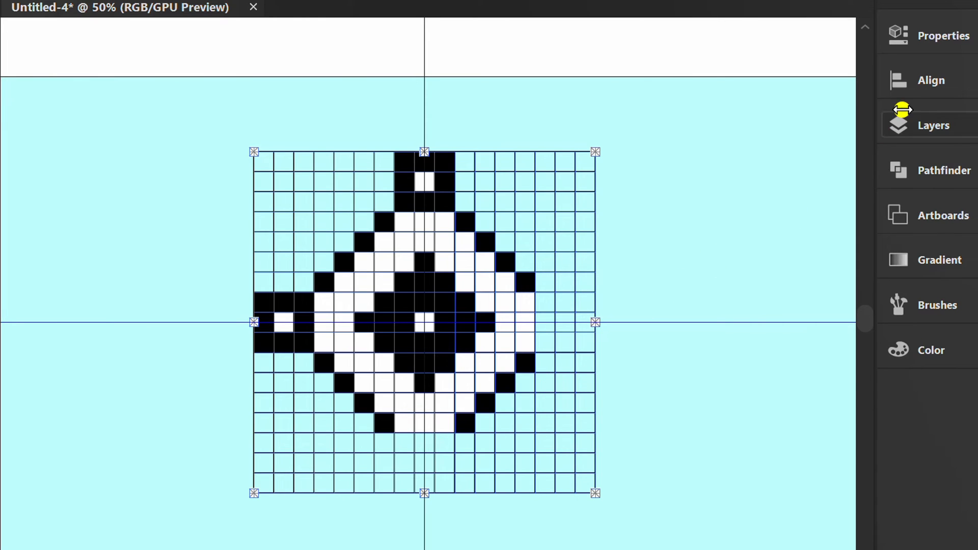
Expand the live-paint grid into separate editable squares
left_click(944, 36)
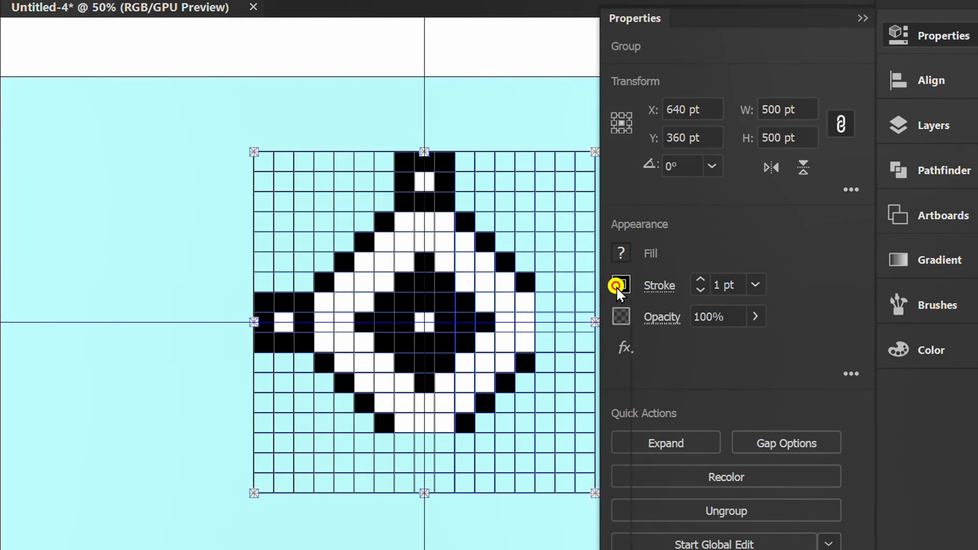
left_click(621, 286)
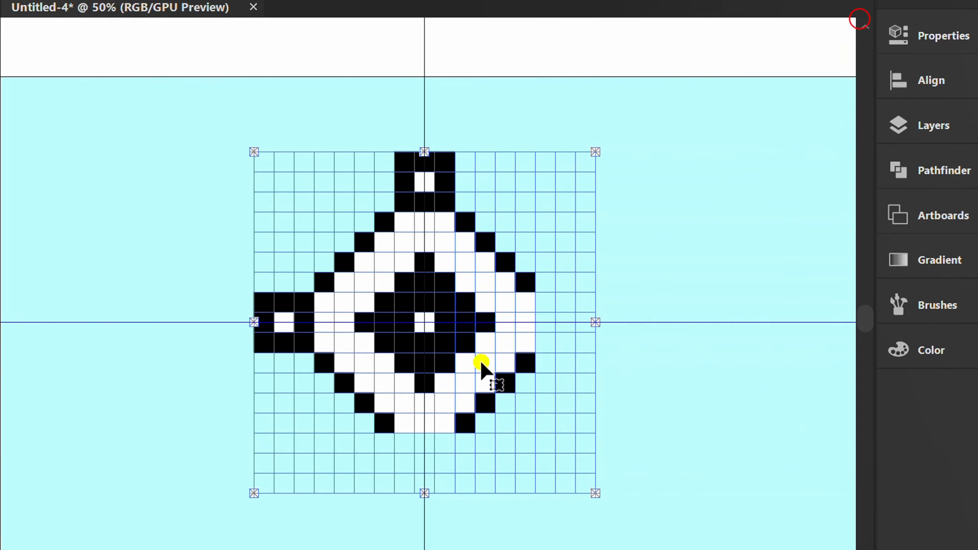
left_click(112, 16)
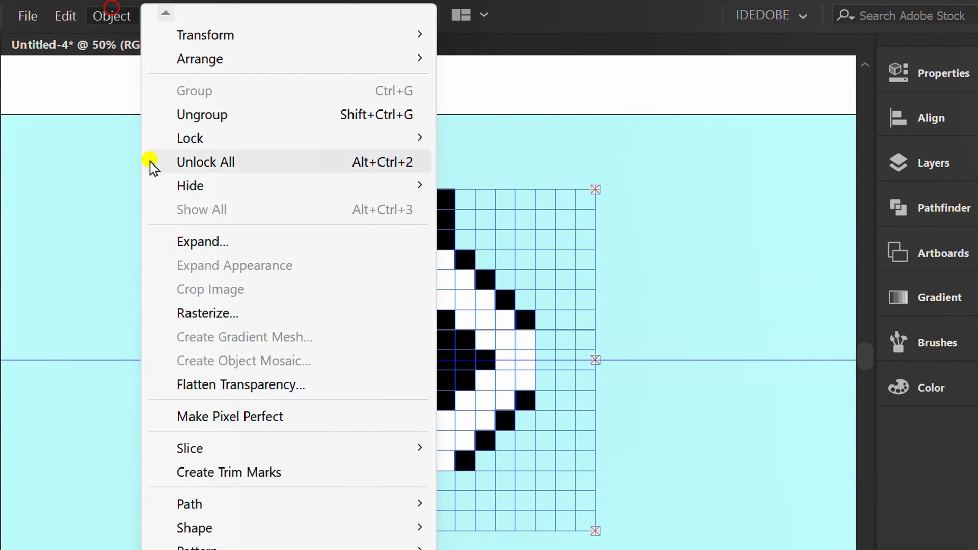
left_click(202, 242)
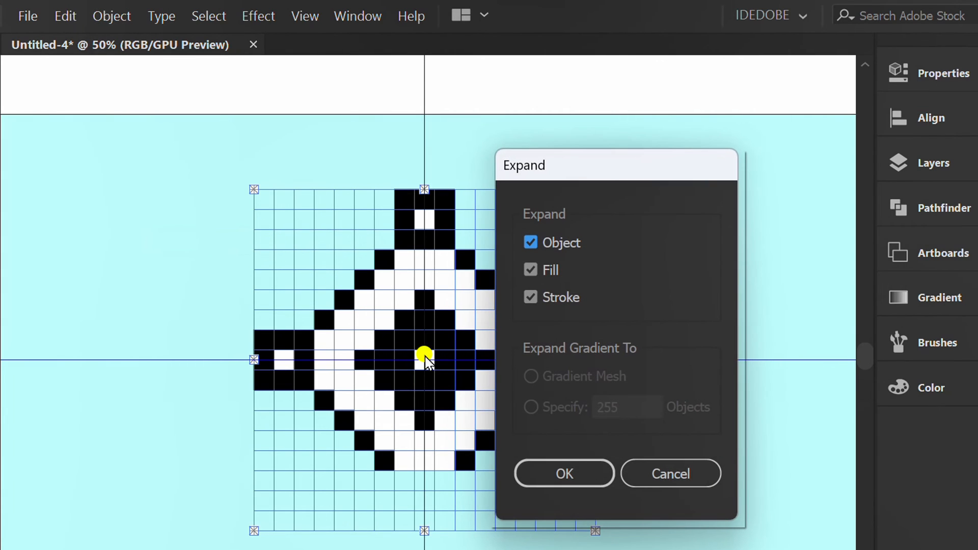
left_click(563, 474)
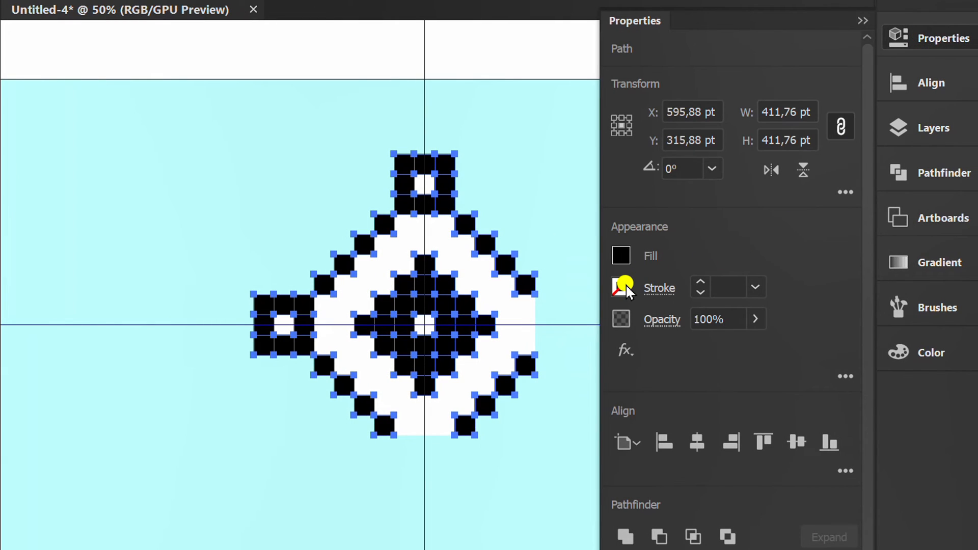
Give the white squares a black stroke
left_click(620, 287)
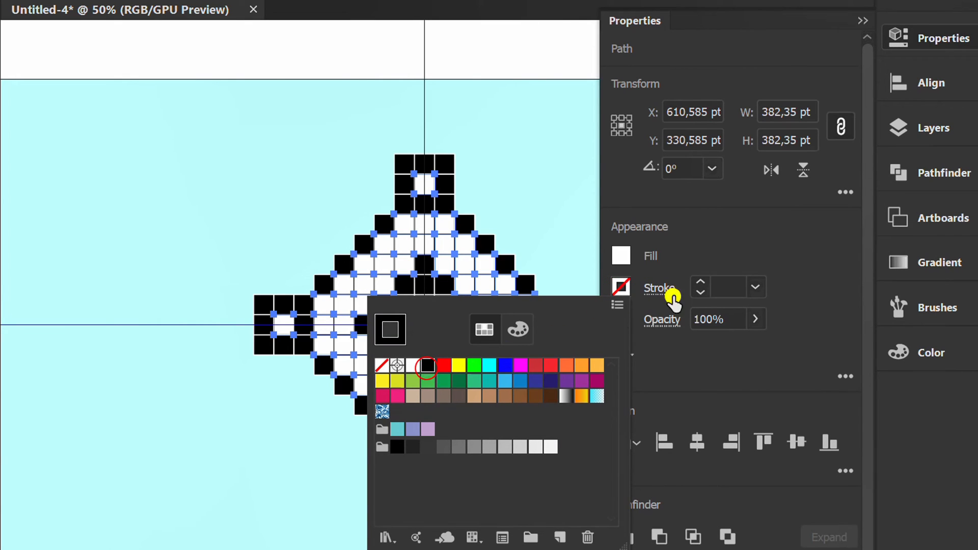
left_click(863, 21)
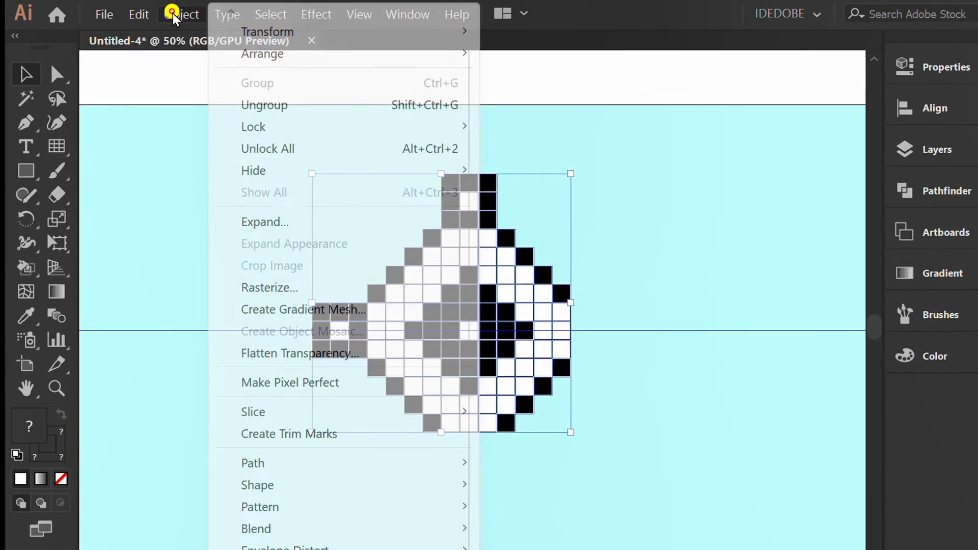
mouse_move(260, 506)
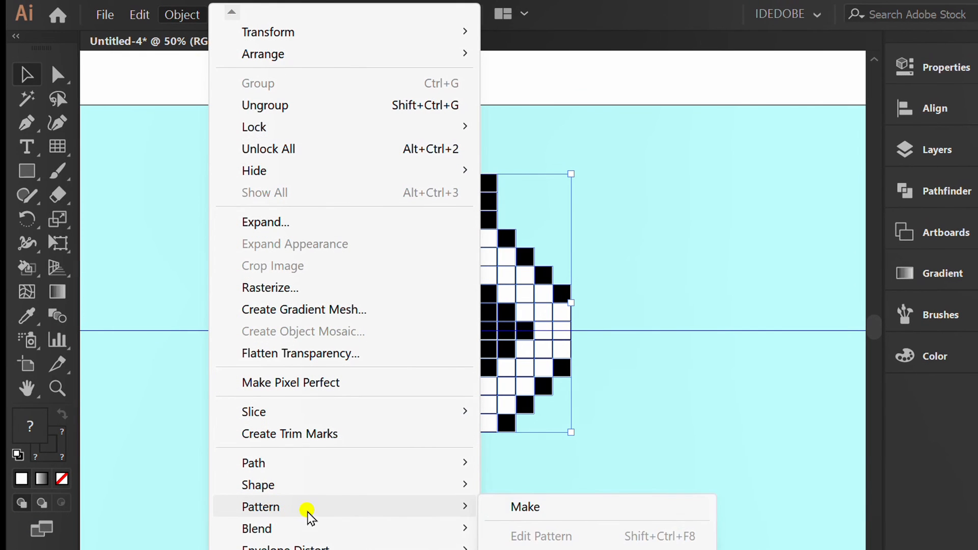
Make a Brick by Row pattern from the diamond with the tile shortened to about half height
left_click(525, 507)
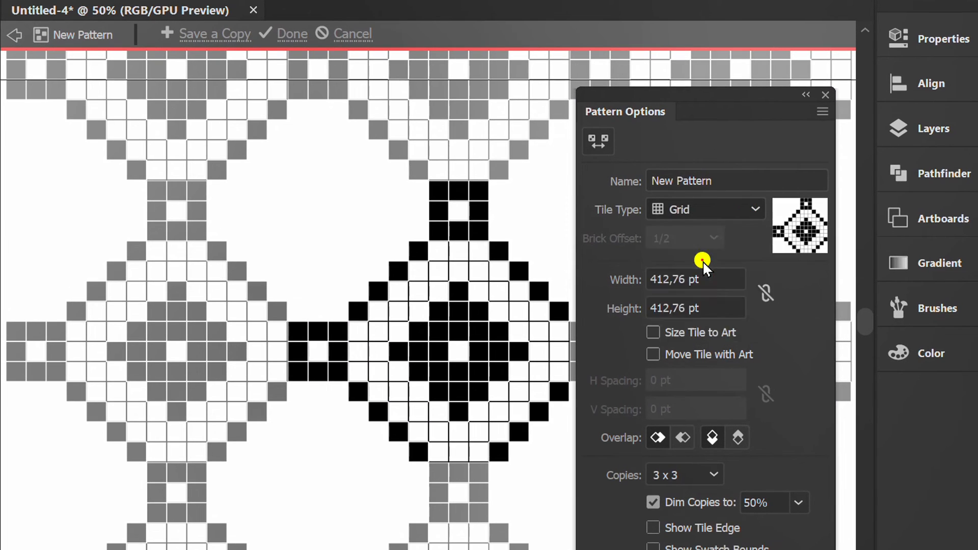
left_click(705, 208)
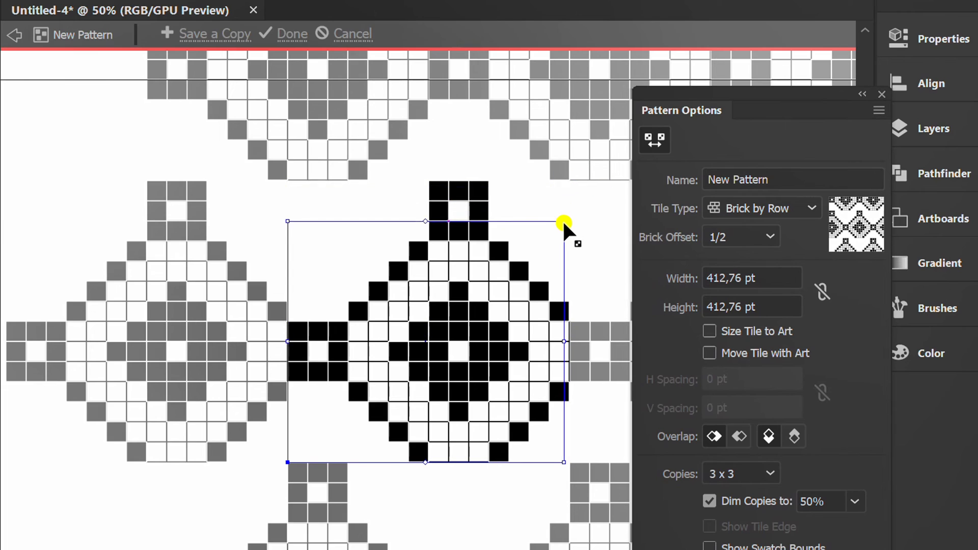
left_click_drag(563, 224, 479, 412)
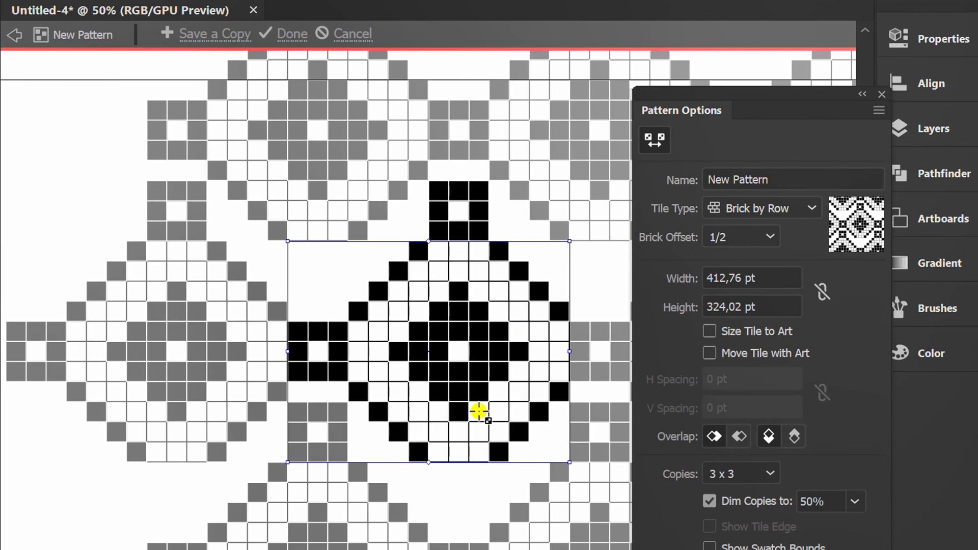
mouse_move(573, 467)
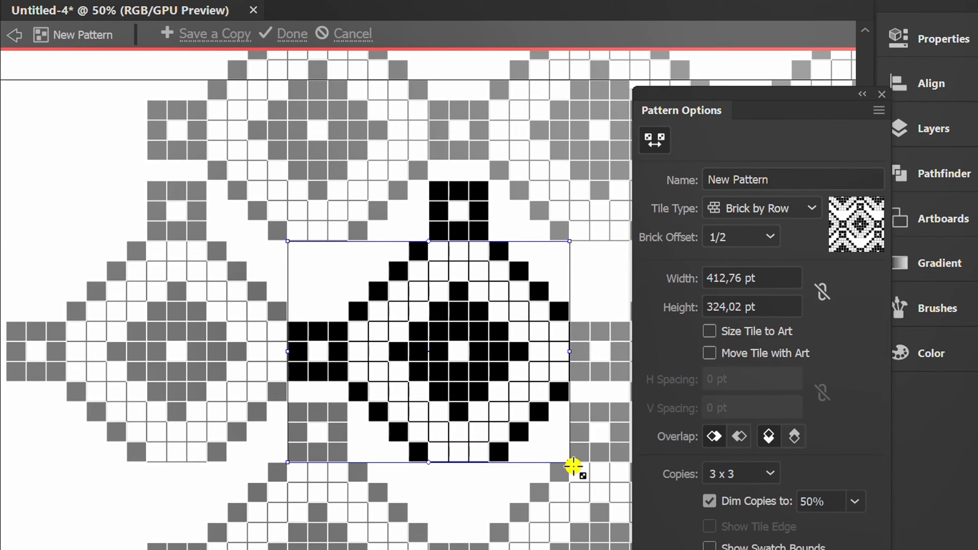
left_click_drag(571, 465, 571, 382)
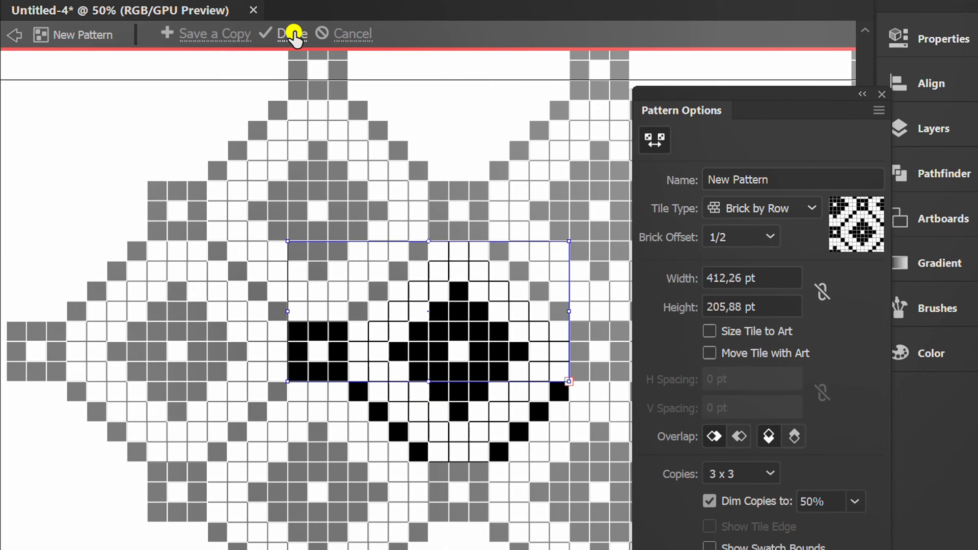
left_click(293, 33)
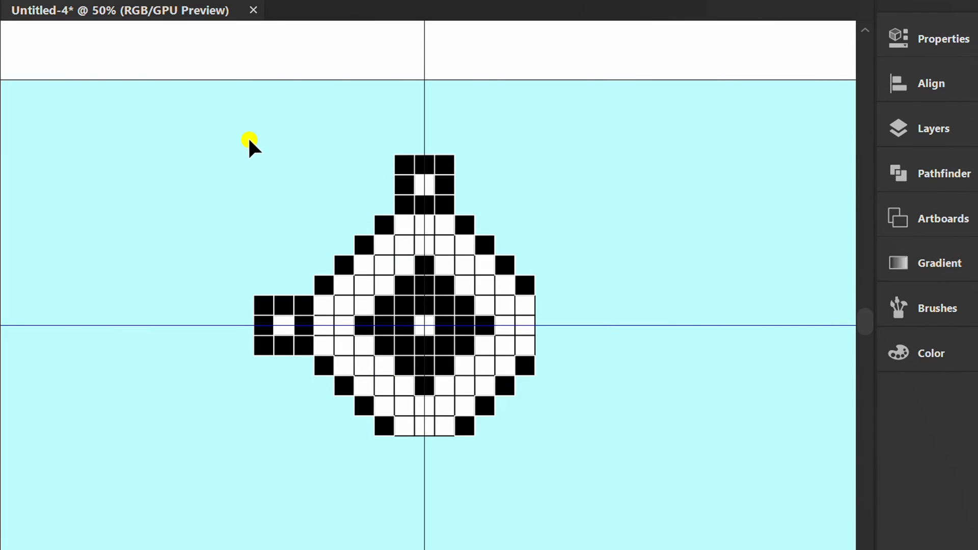
Draw an artboard-sized rectangle and fill it with the new pixel-diamond pattern swatch
right_click(250, 141)
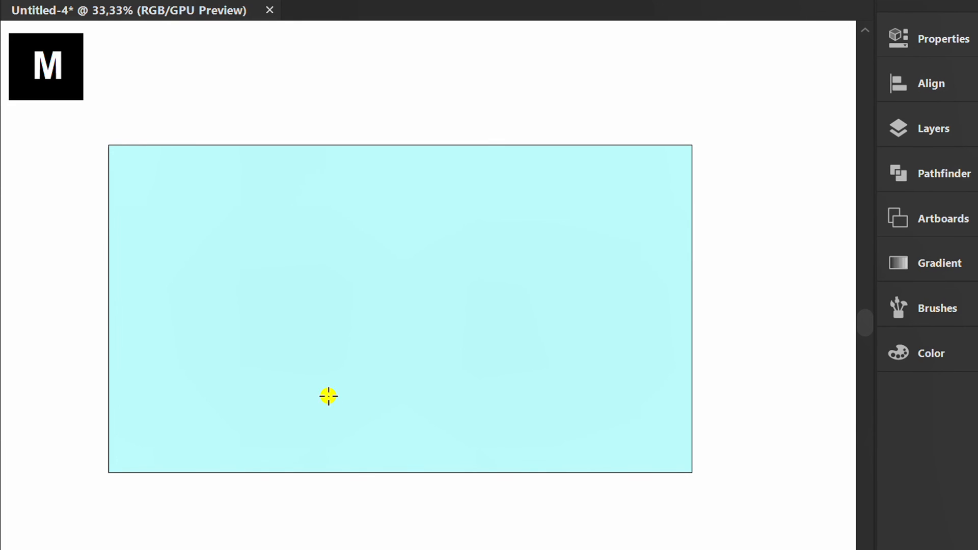
left_click_drag(329, 398, 269, 252)
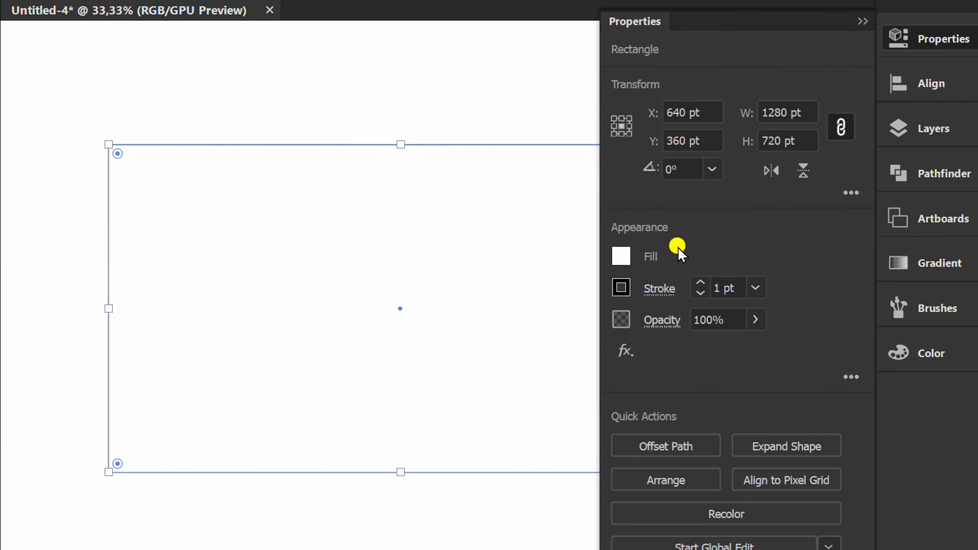
left_click(621, 257)
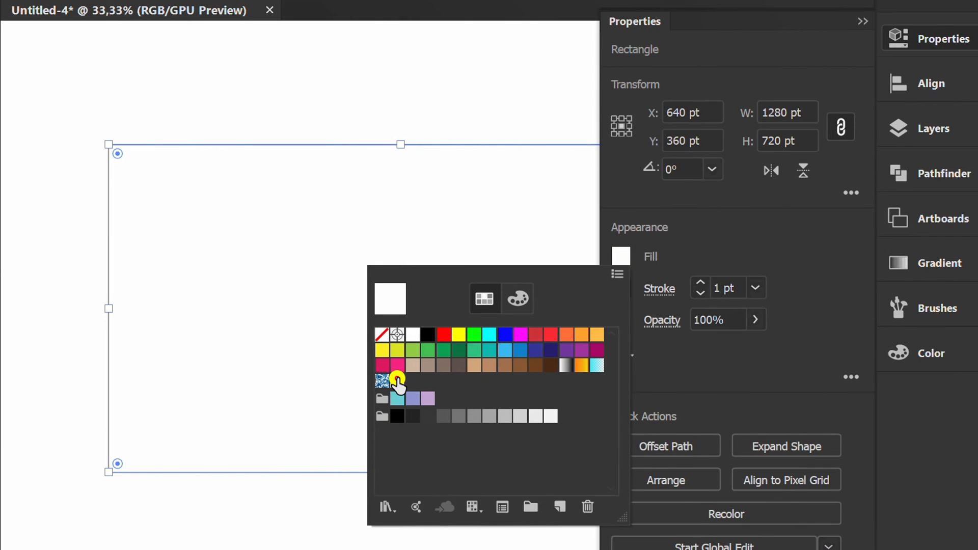
left_click(397, 380)
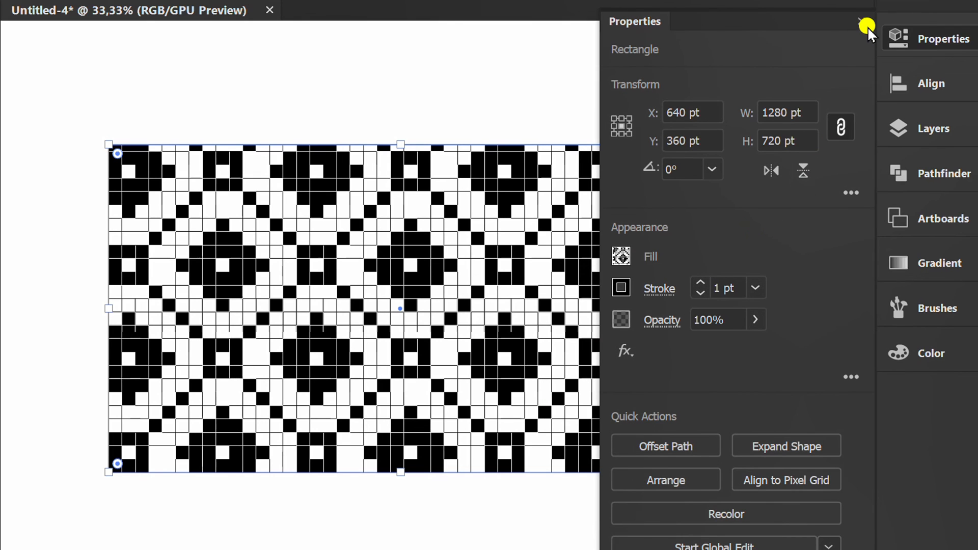
Scale only the pattern fill to 50% via Transform > Scale and preview it
right_click(279, 241)
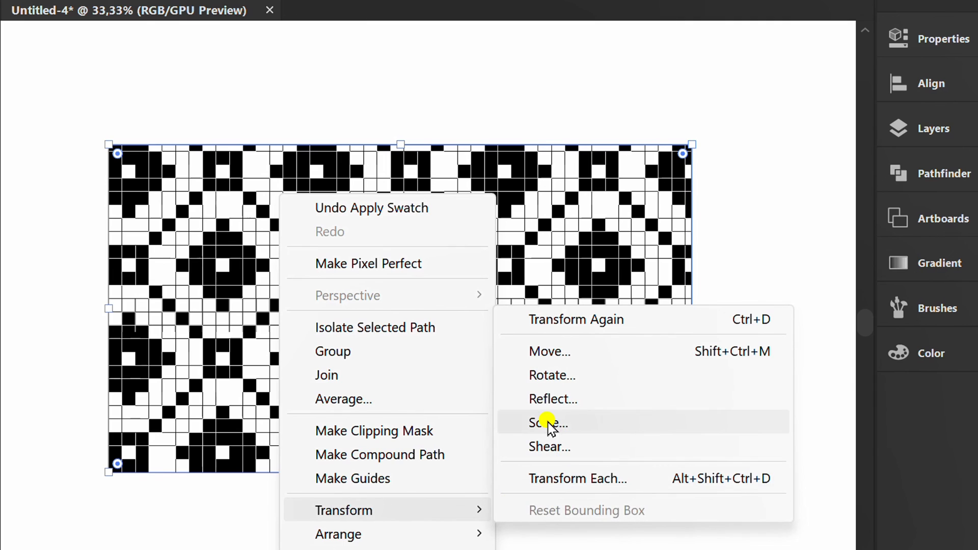
left_click(547, 424)
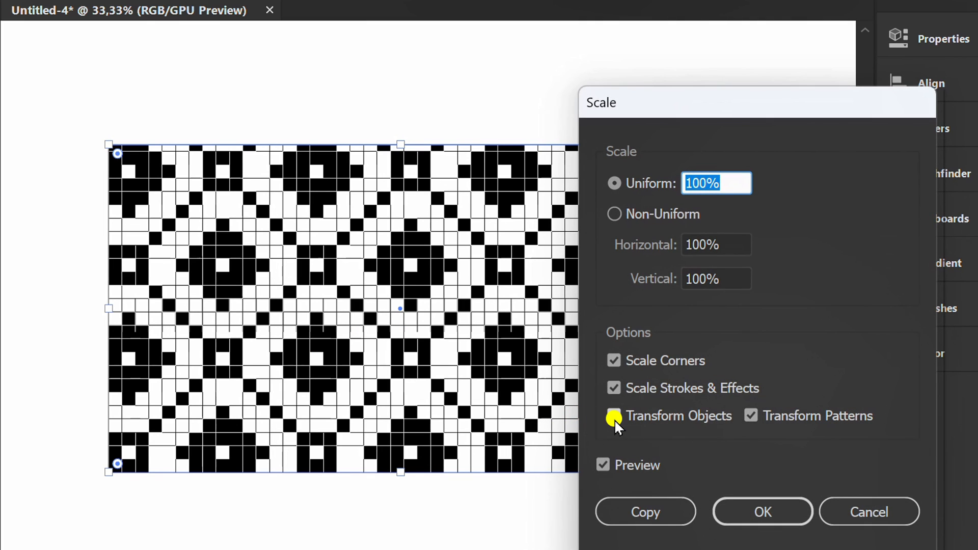
left_click(613, 416)
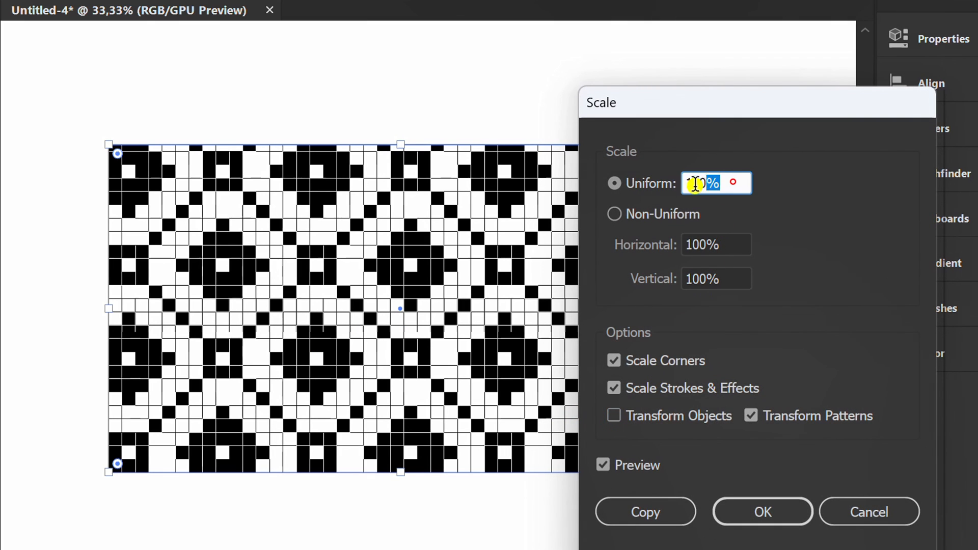
type("50")
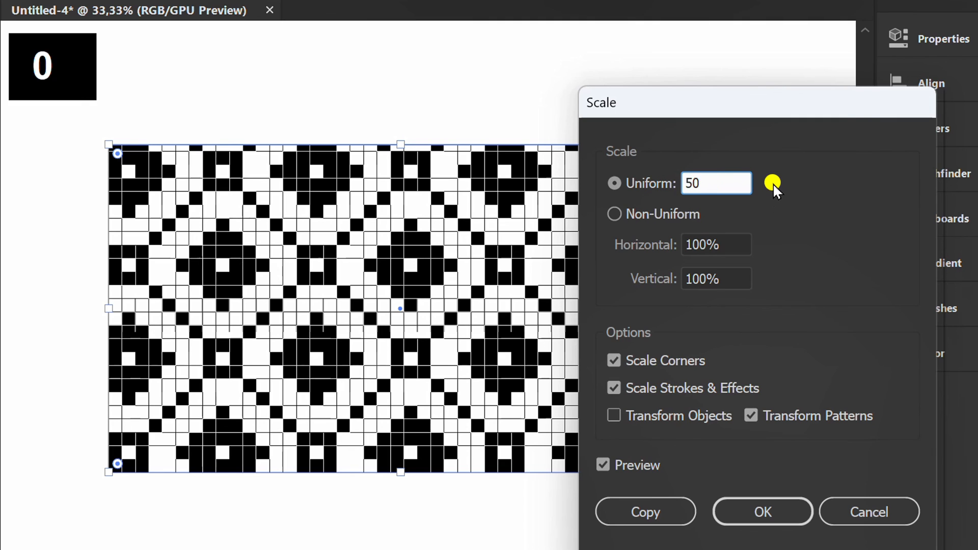
left_click(613, 214)
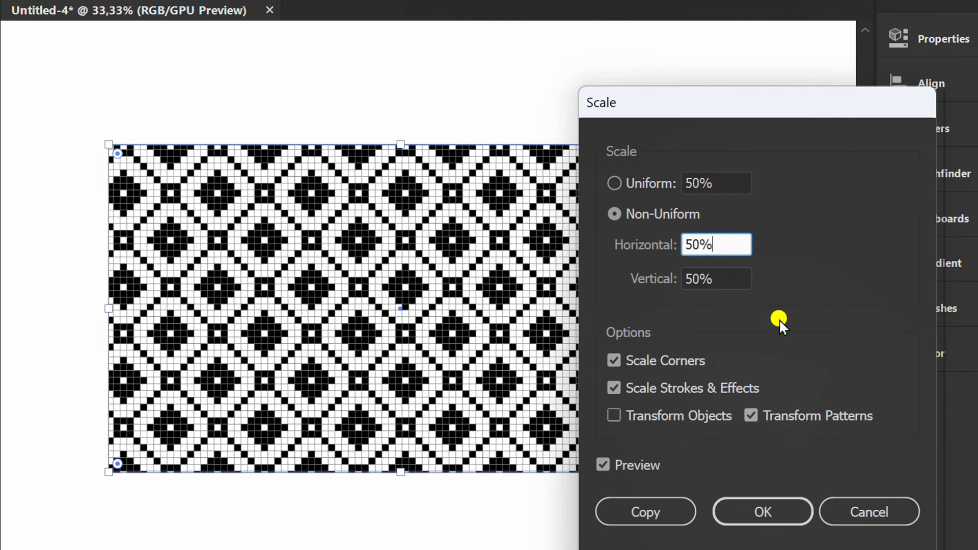